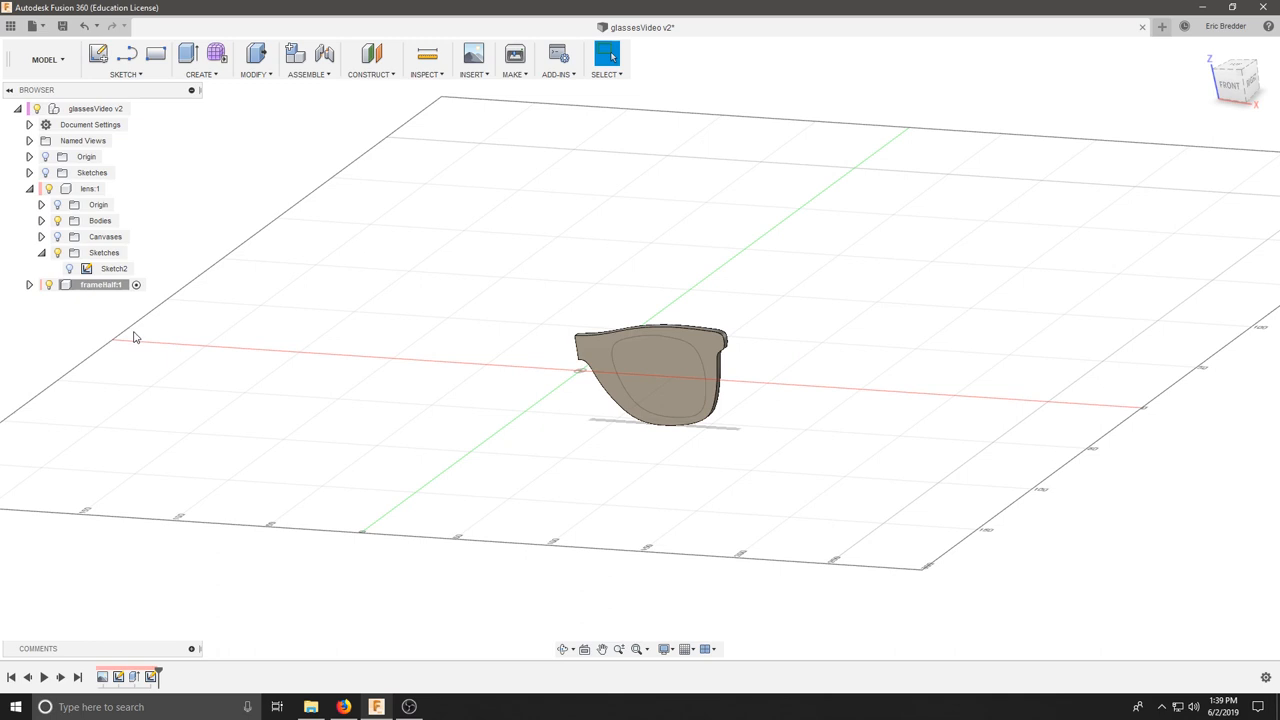
Step: Start a sketch on the frame and project the lens outline into it, then finish the sketch
{"action": "left_click", "coordinate": [690, 360]}
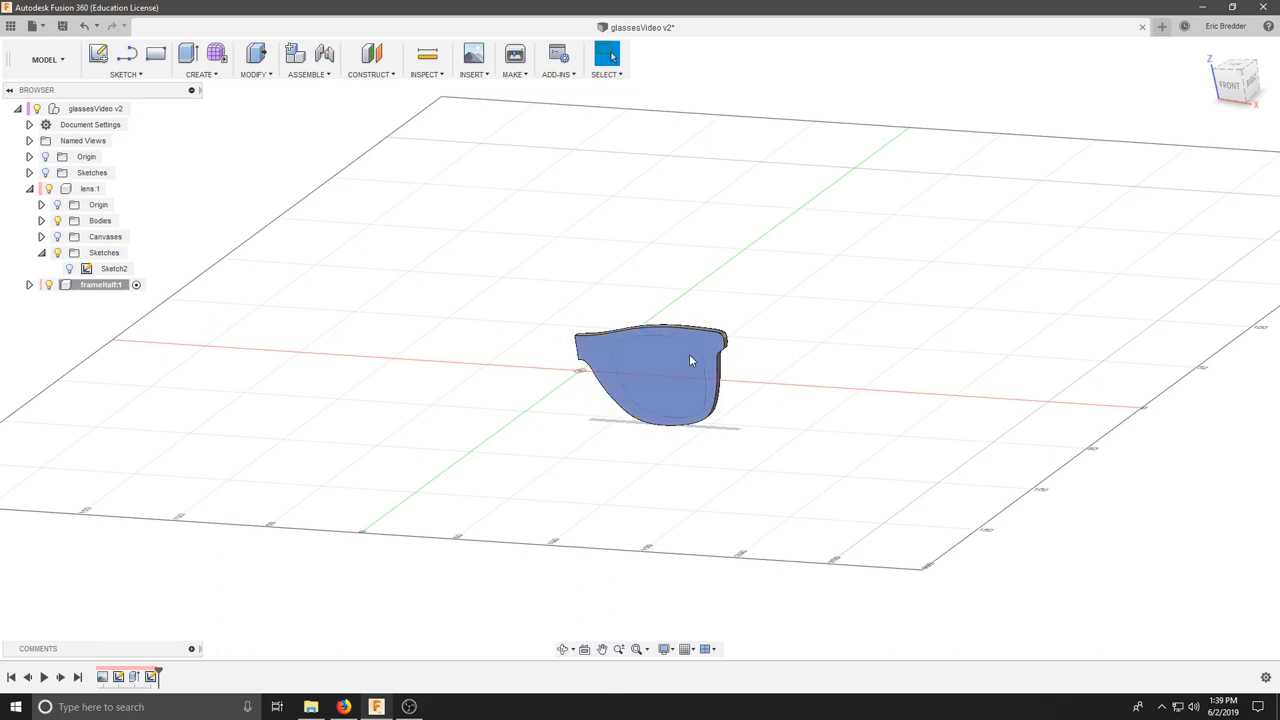
{"action": "mouse_move", "coordinate": [656, 424]}
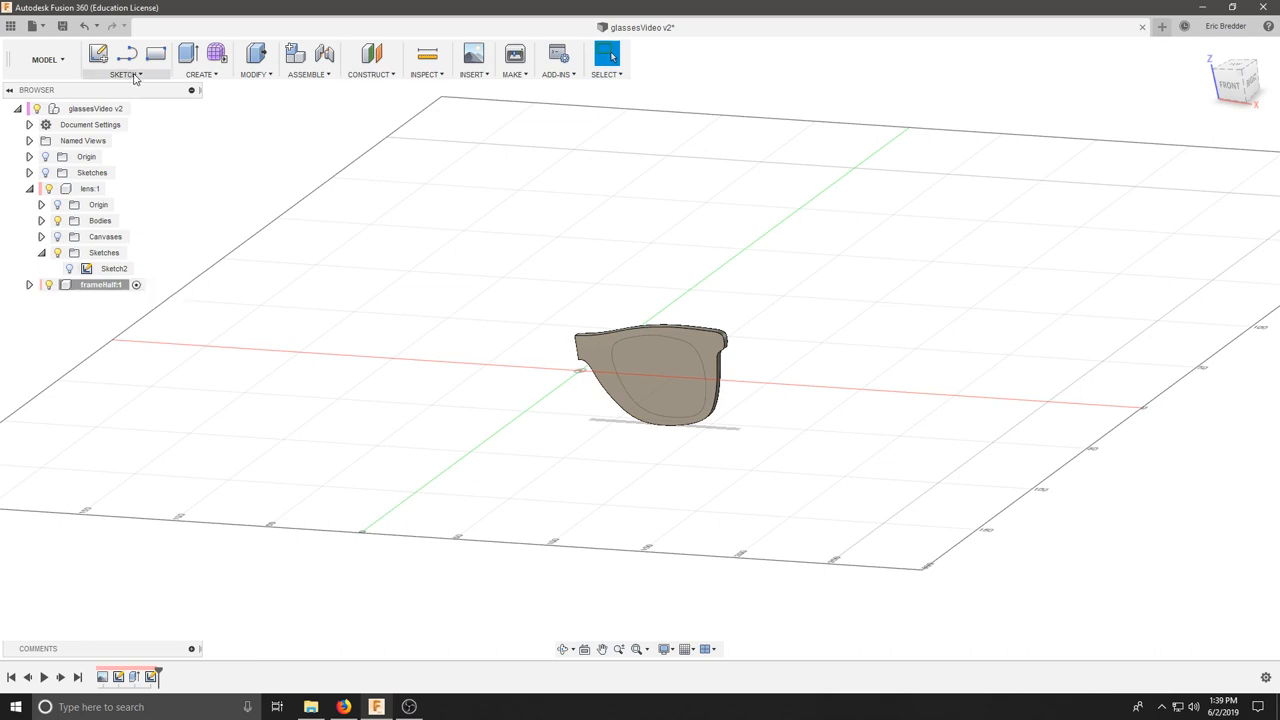
{"action": "left_click", "coordinate": [124, 72]}
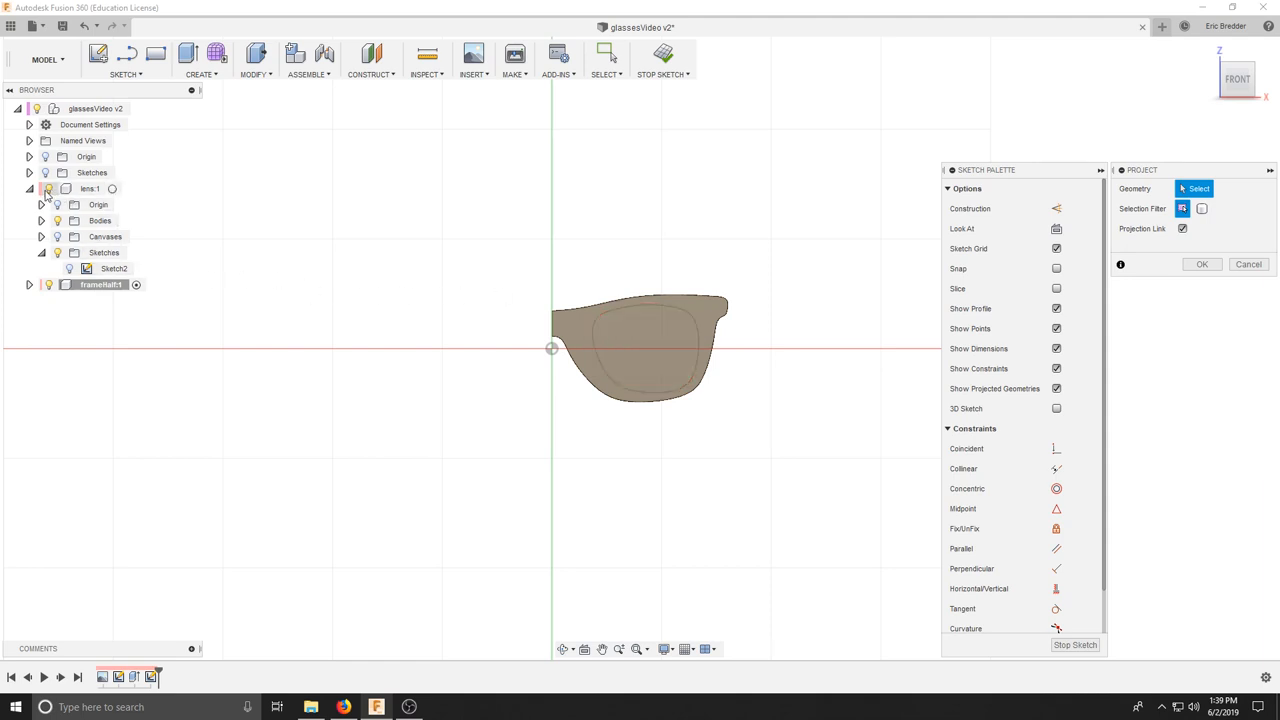
{"action": "left_click", "coordinate": [660, 330]}
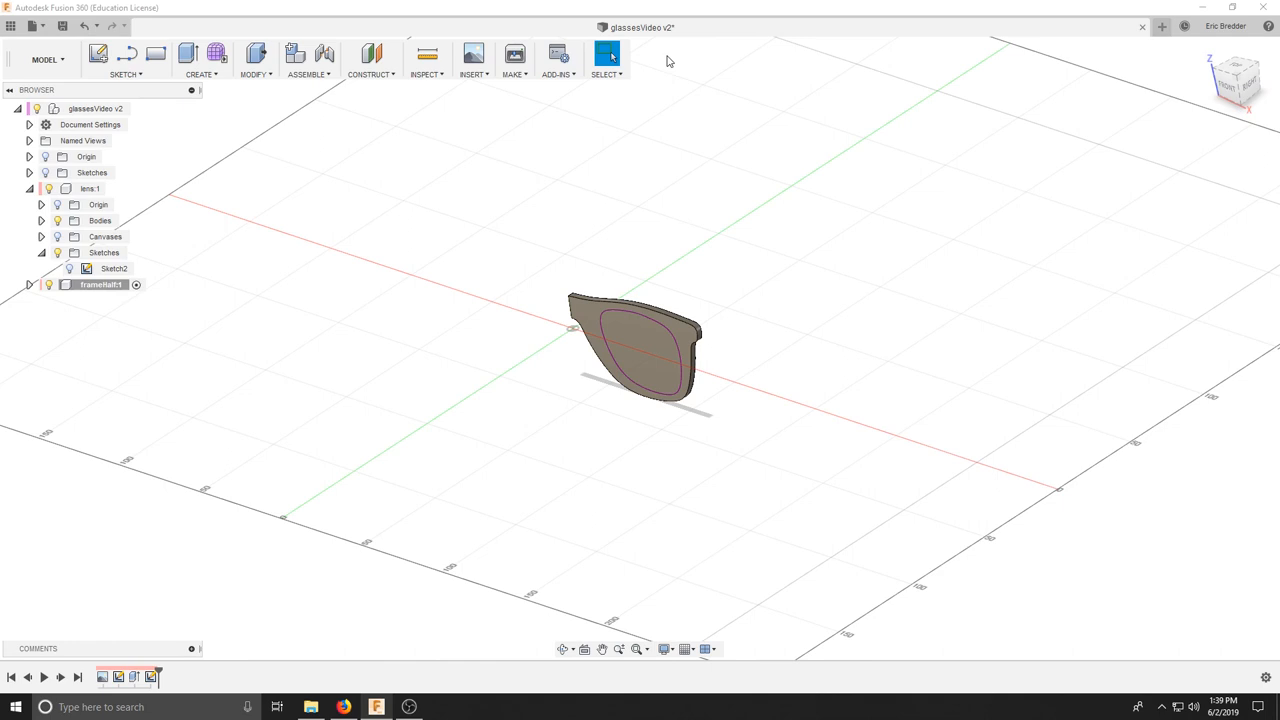
{"action": "left_click", "coordinate": [198, 72]}
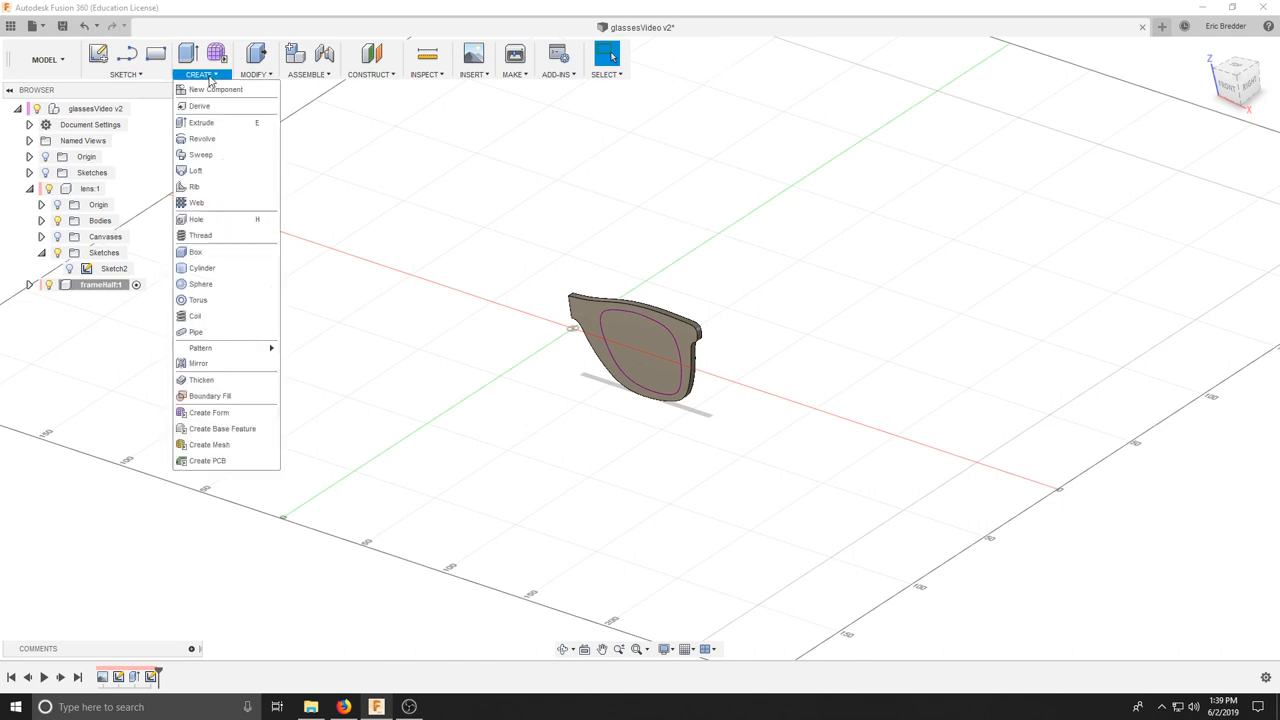
Step: Extrude the projected lens profile as a Cut with Extent All through the whole frame
{"action": "left_click", "coordinate": [200, 122]}
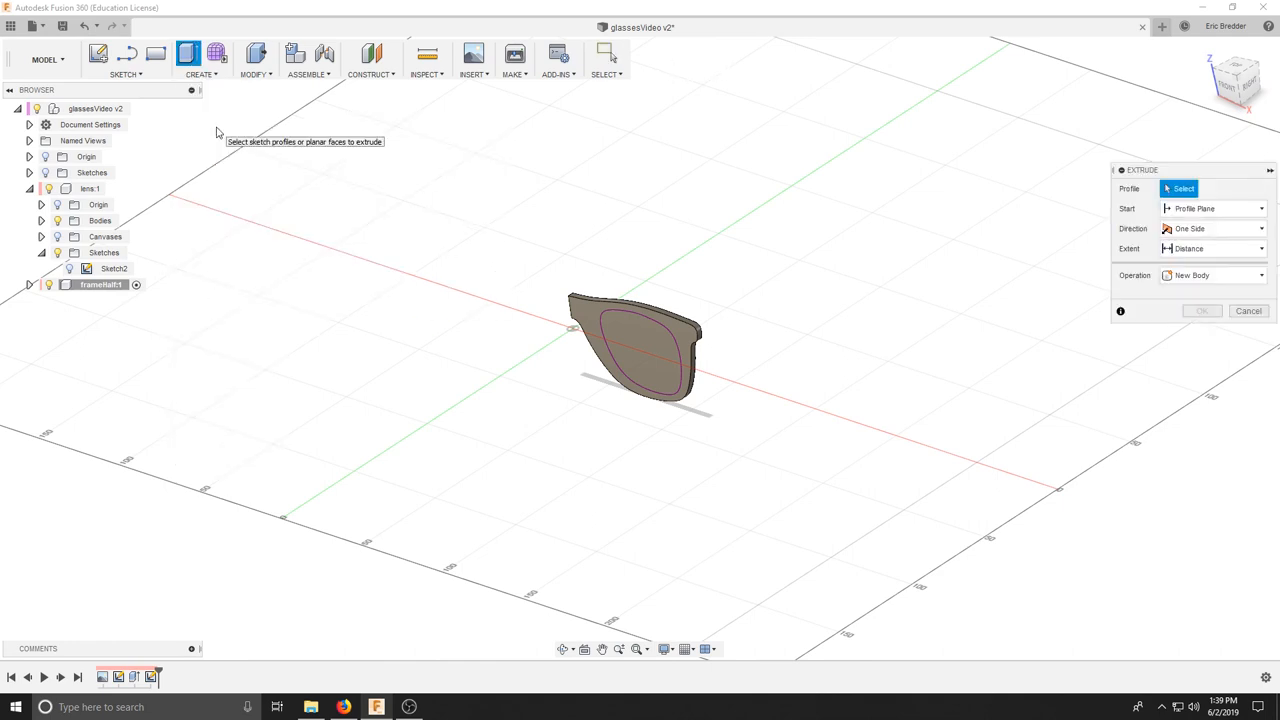
{"action": "left_click", "coordinate": [644, 350]}
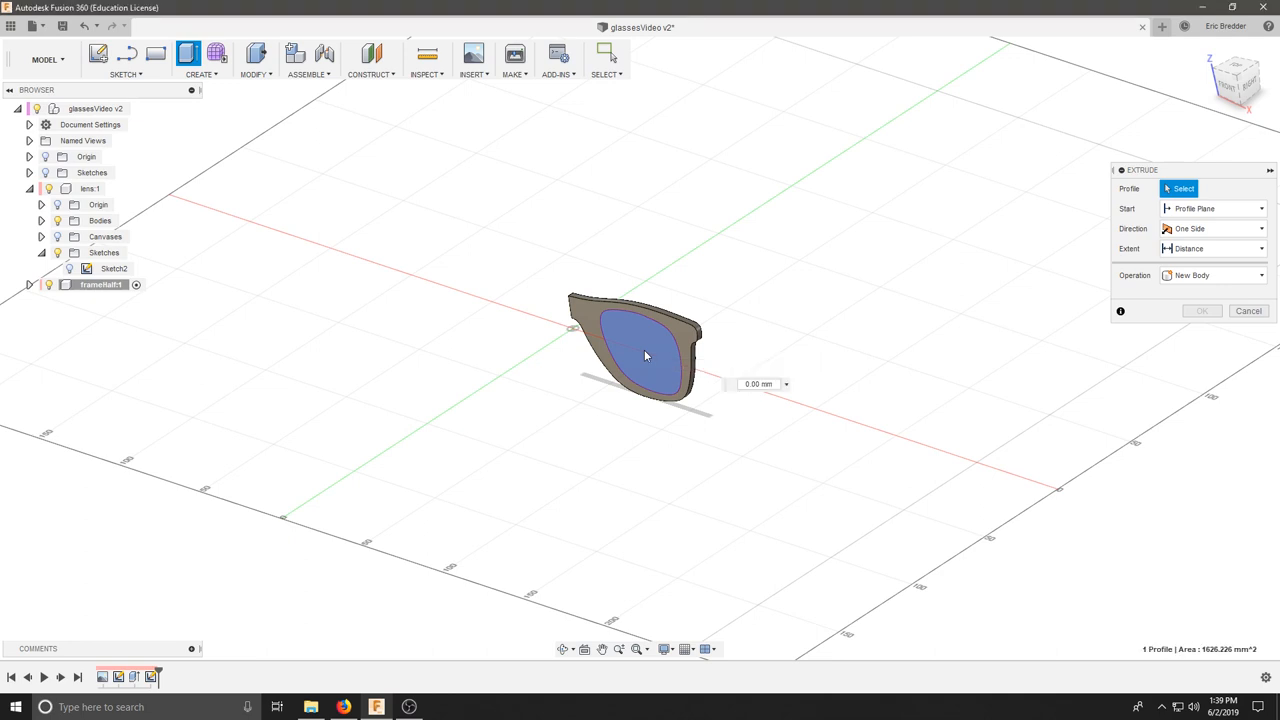
{"action": "left_click", "coordinate": [644, 356]}
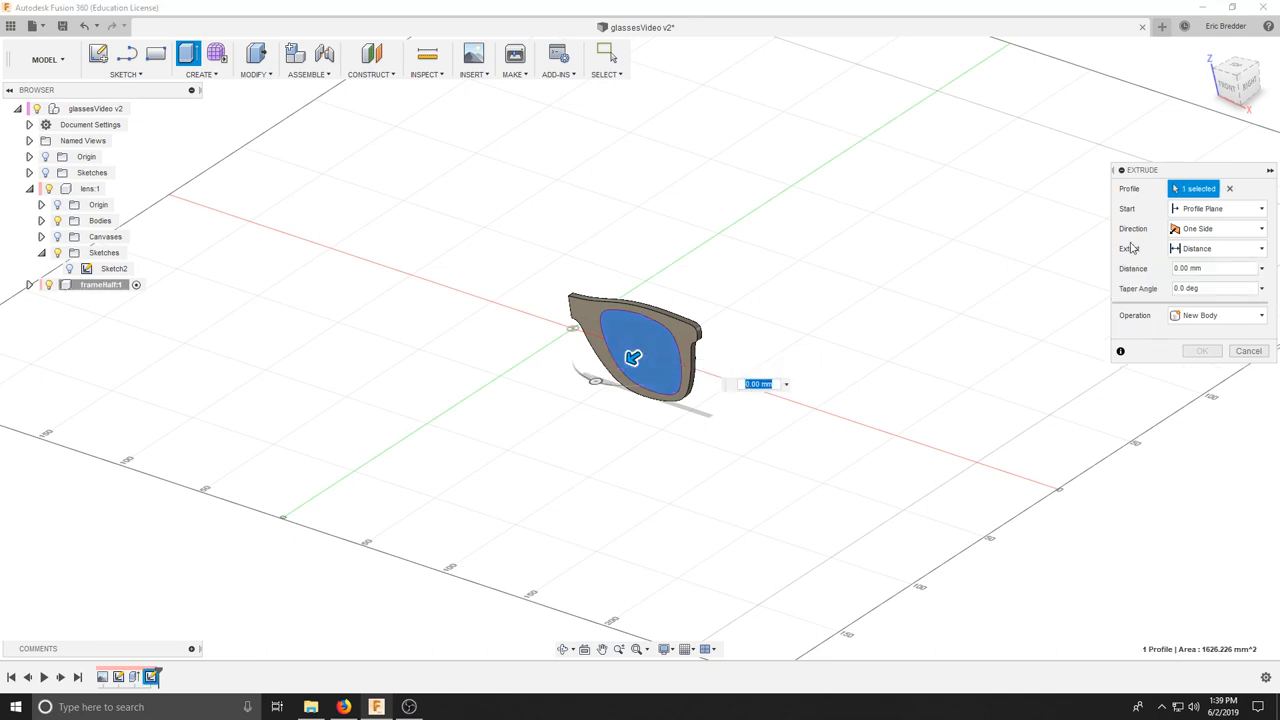
{"action": "mouse_move", "coordinate": [1112, 228]}
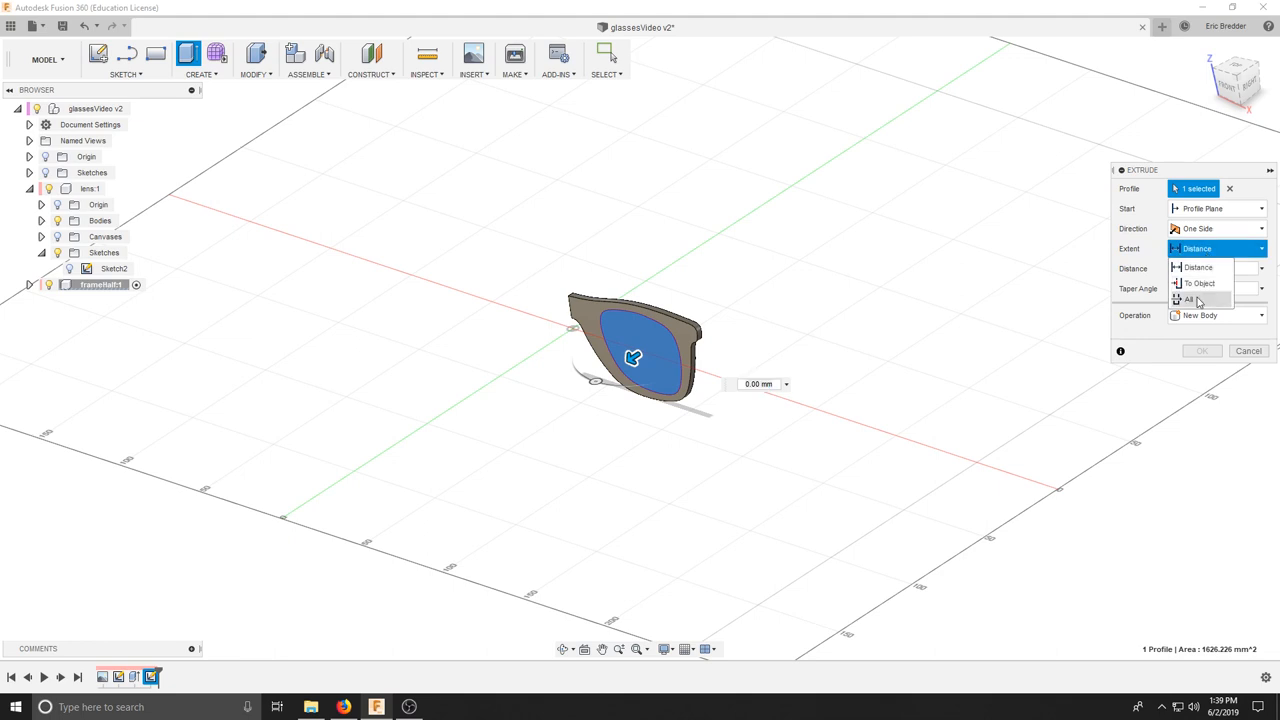
{"action": "left_click", "coordinate": [1168, 300]}
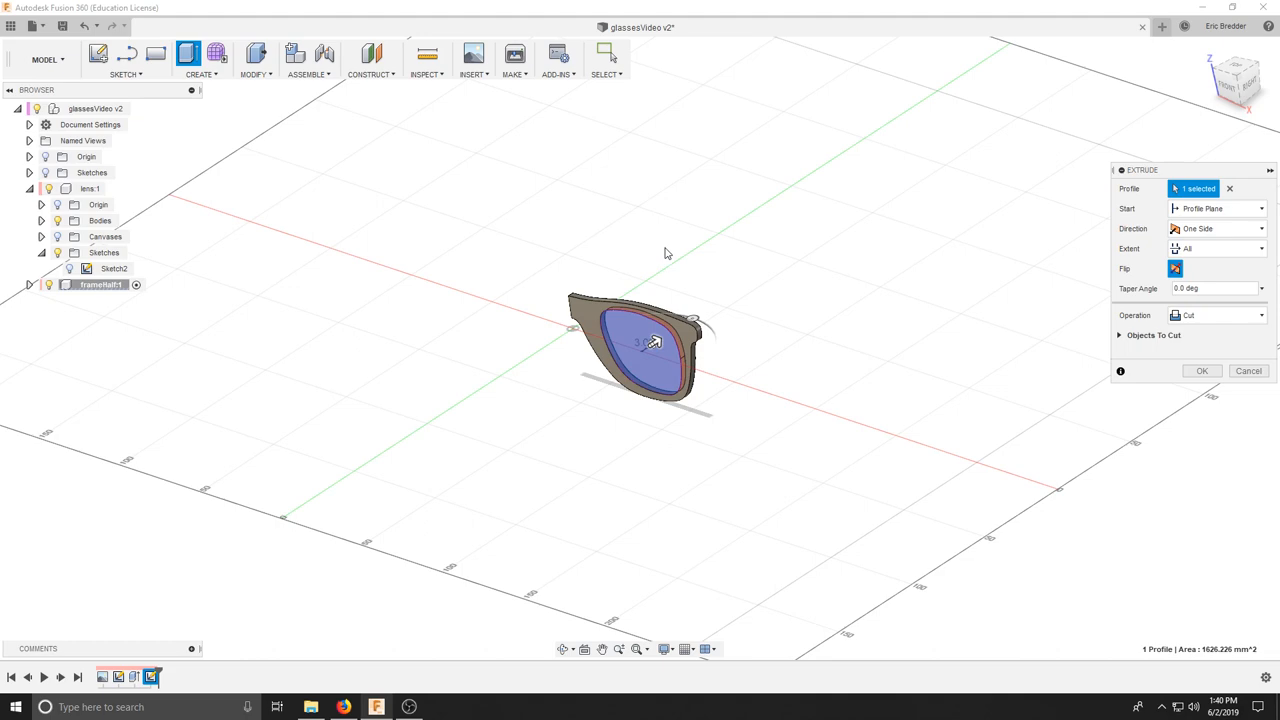
{"action": "mouse_move", "coordinate": [1216, 322]}
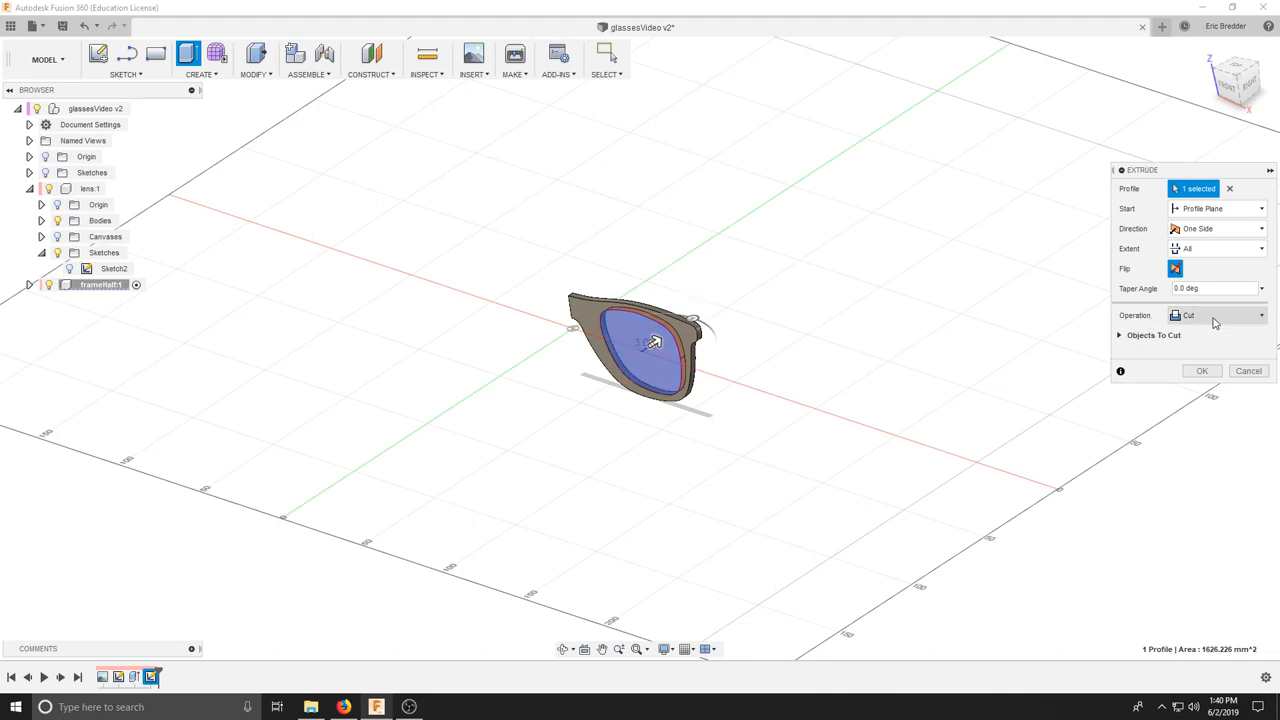
{"action": "left_click", "coordinate": [1202, 370]}
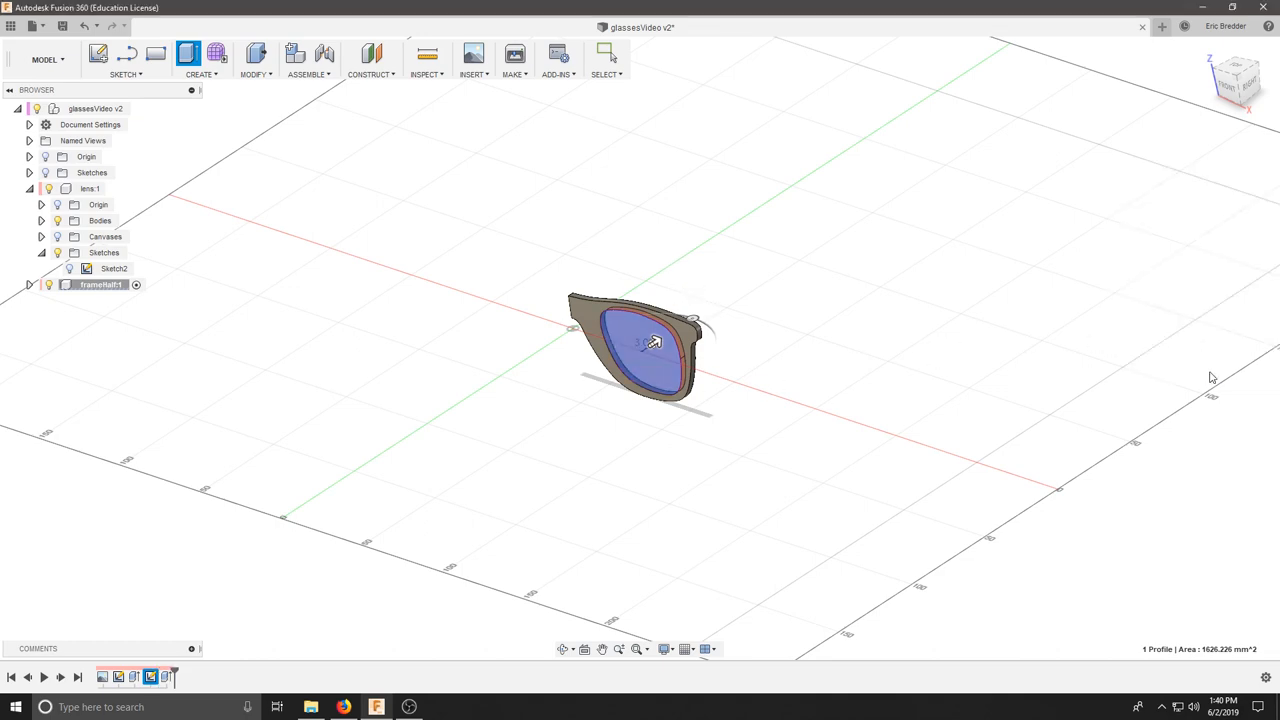